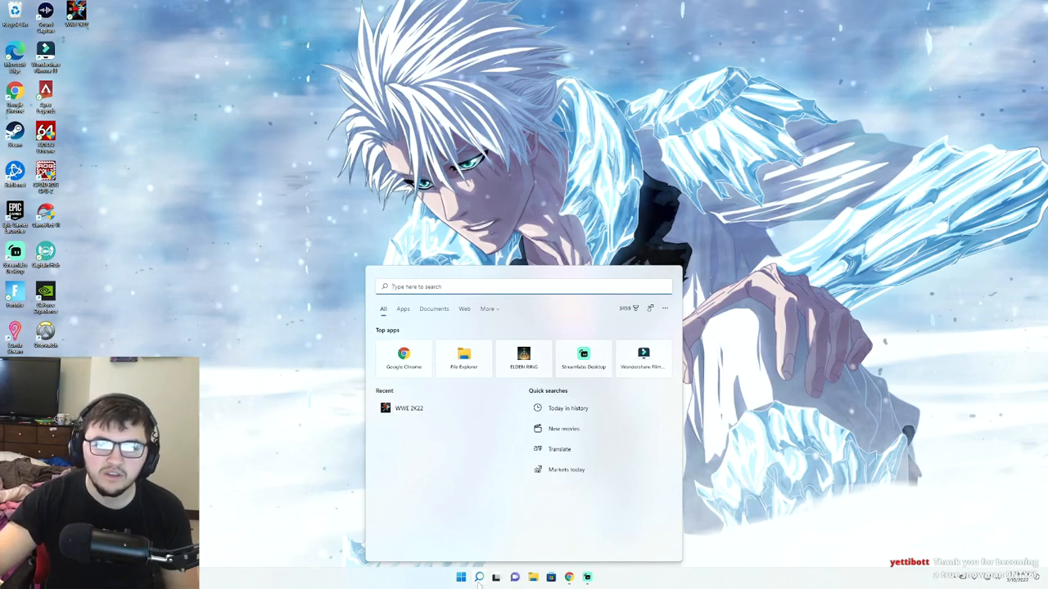
Search 'niv' in Start and launch NVIDIA Control Panel from Best match.
{"action": "type", "text": "niv"}
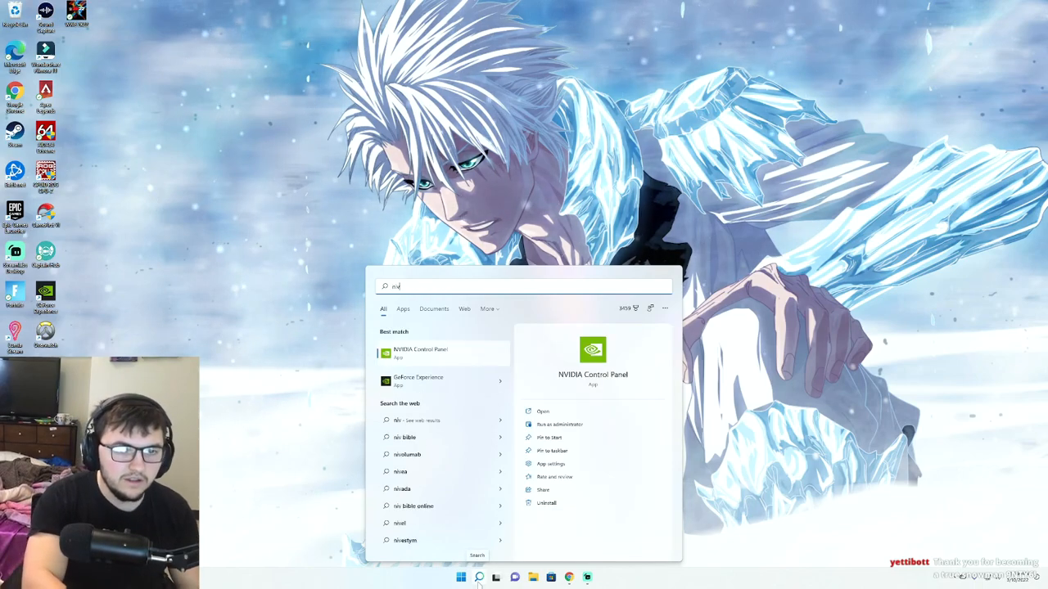
{"action": "left_click", "coordinate": [420, 352]}
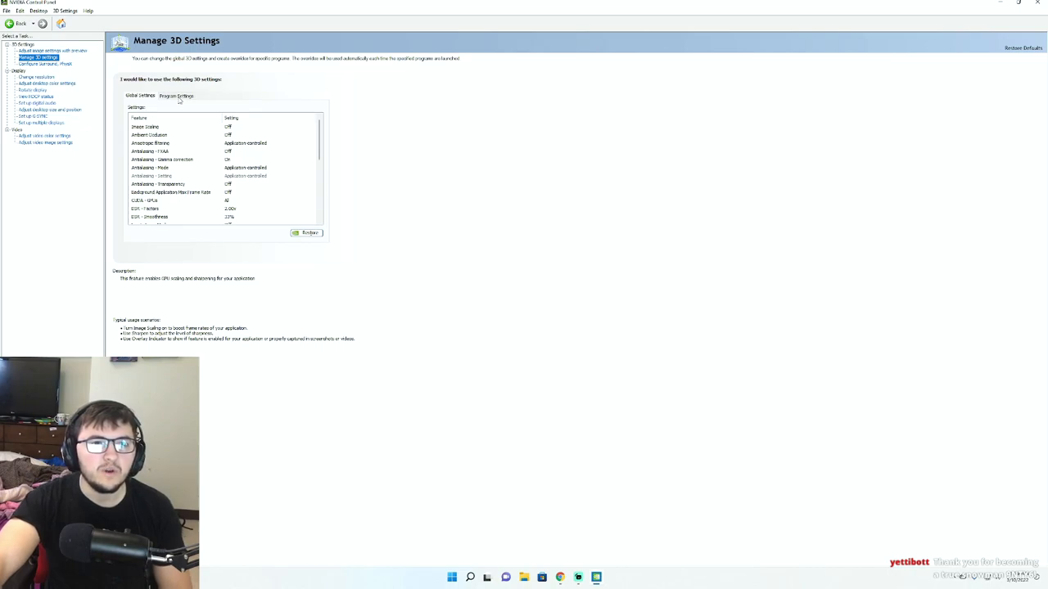
Switch Manage 3D Settings to the Program Settings tab and browse the program list.
{"action": "left_click", "coordinate": [177, 95]}
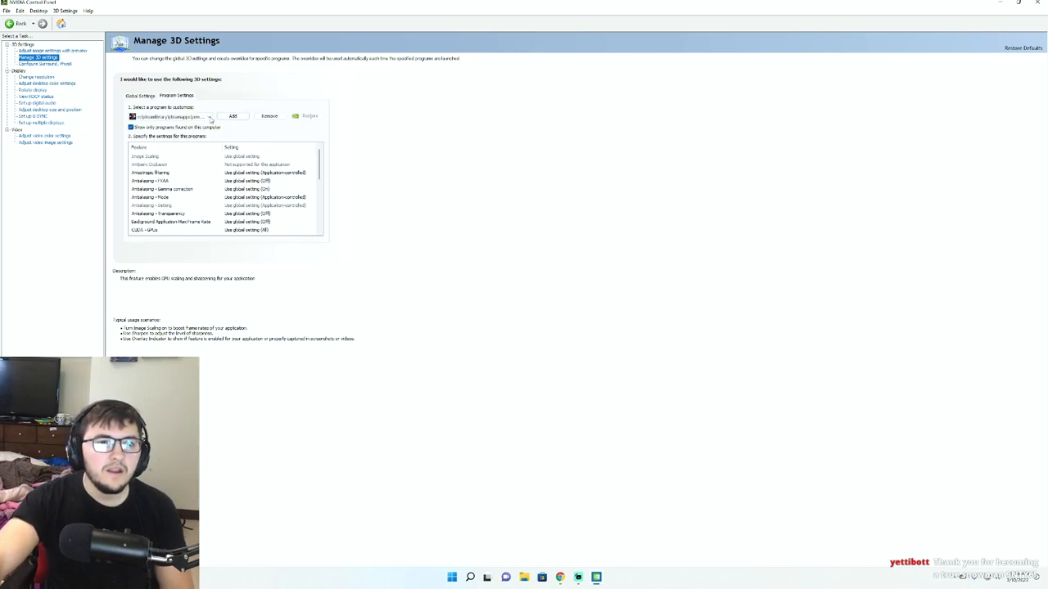
{"action": "left_click", "coordinate": [171, 116]}
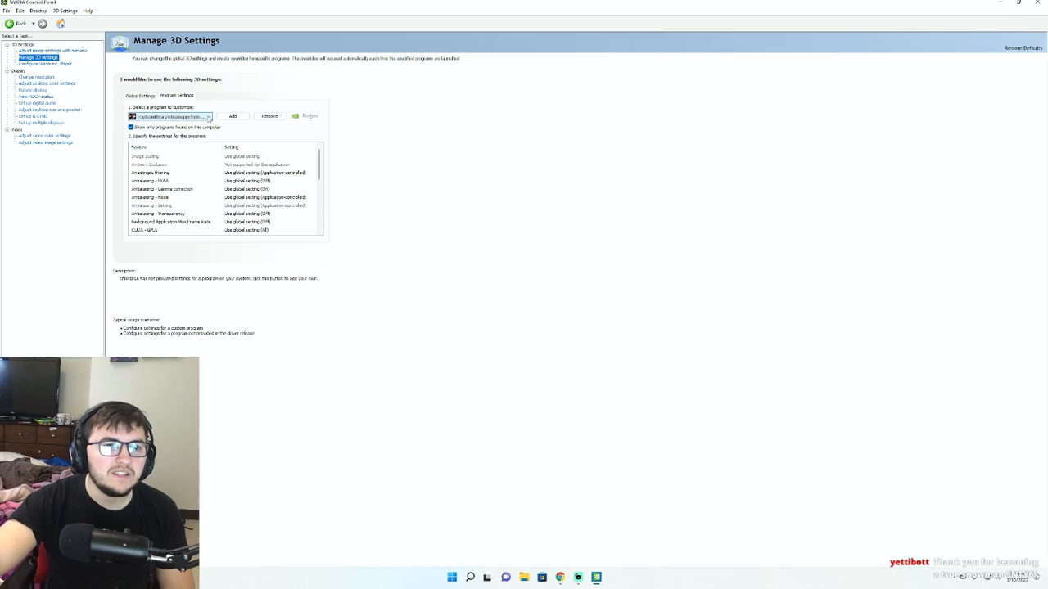
{"action": "left_click", "coordinate": [208, 116]}
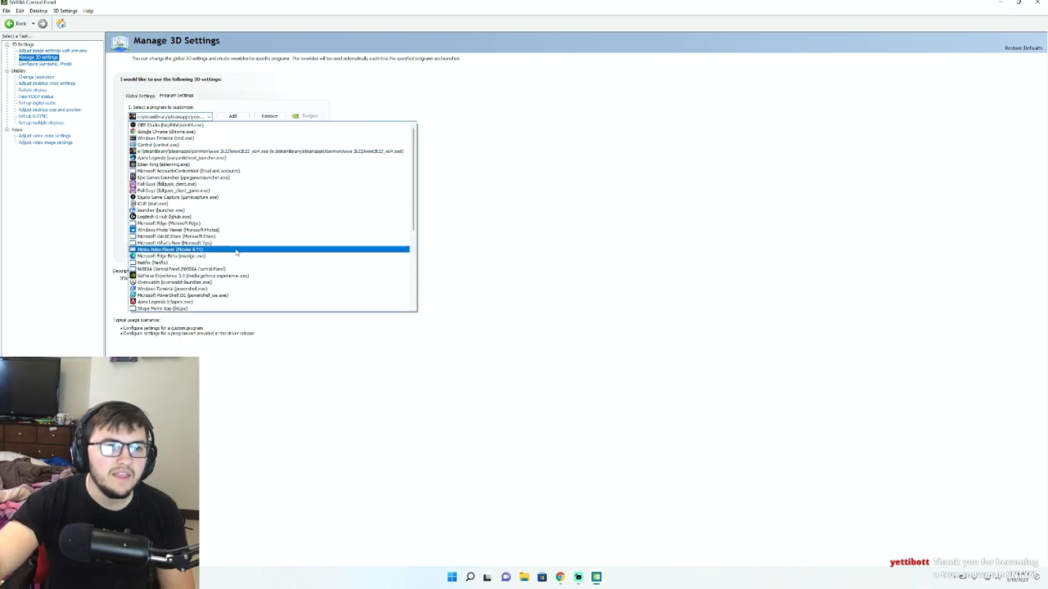
{"action": "left_click", "coordinate": [169, 249]}
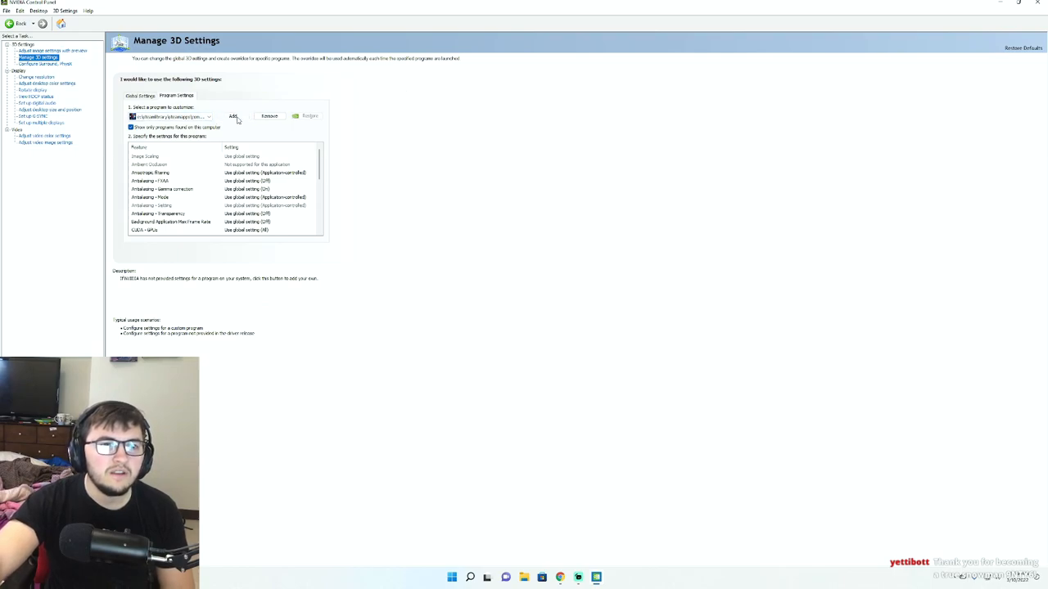
Add WWE 2K22 as a customized program.
{"action": "left_click", "coordinate": [234, 116]}
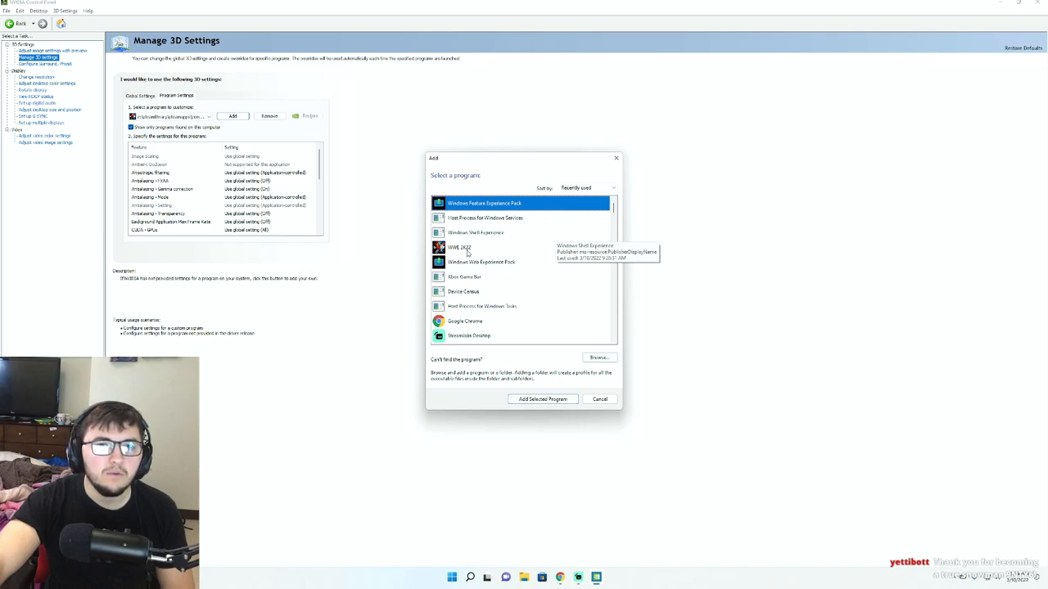
{"action": "left_click", "coordinate": [459, 248]}
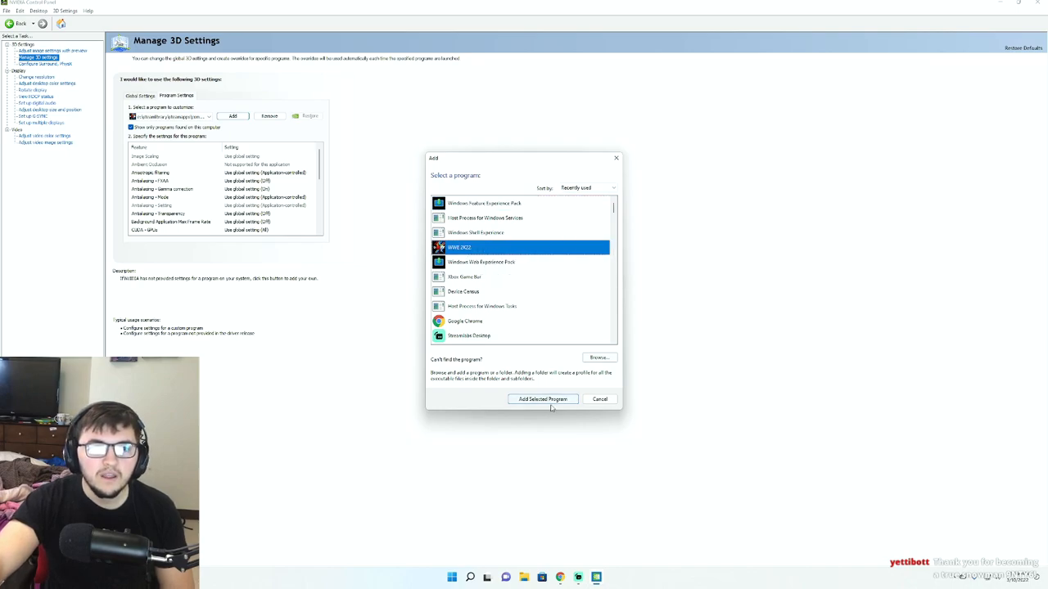
{"action": "left_click", "coordinate": [543, 400]}
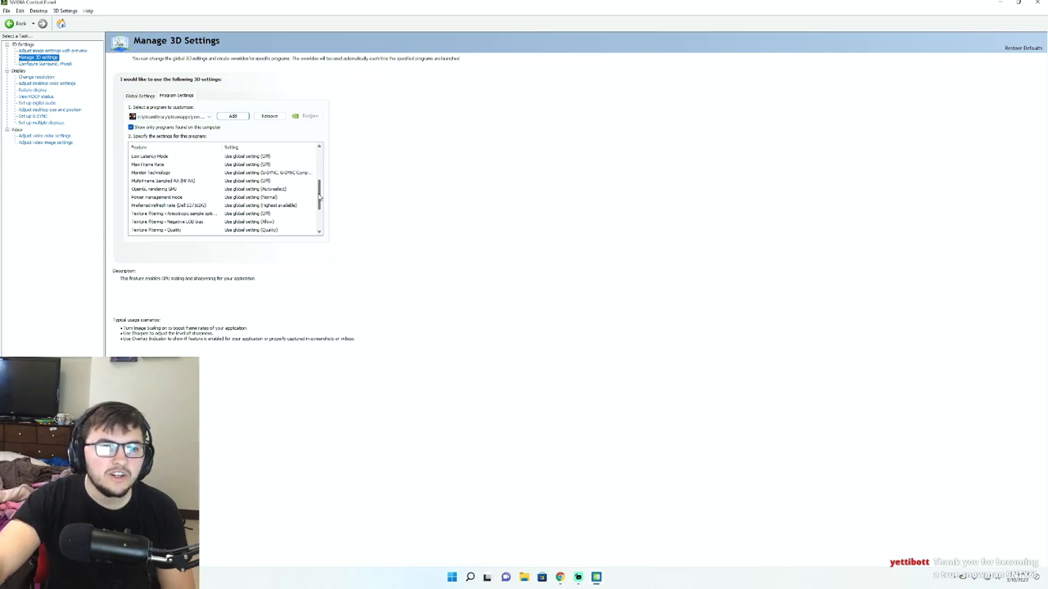
Set WWE 2K22's Vertical sync setting to On.
{"action": "scroll", "scroll_direction": "down", "scroll_amount": 3}
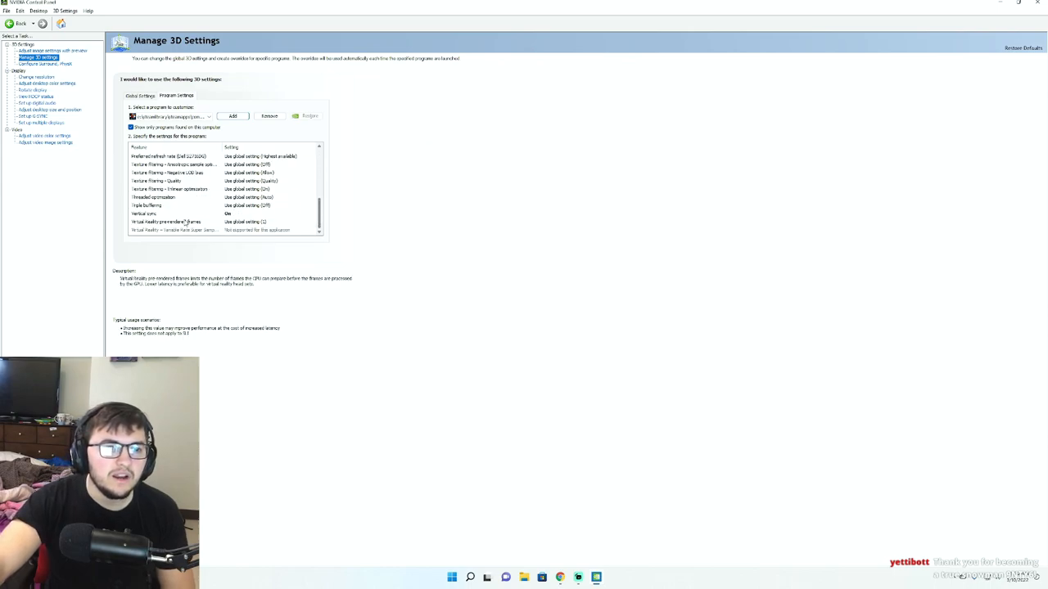
{"action": "left_click", "coordinate": [146, 214]}
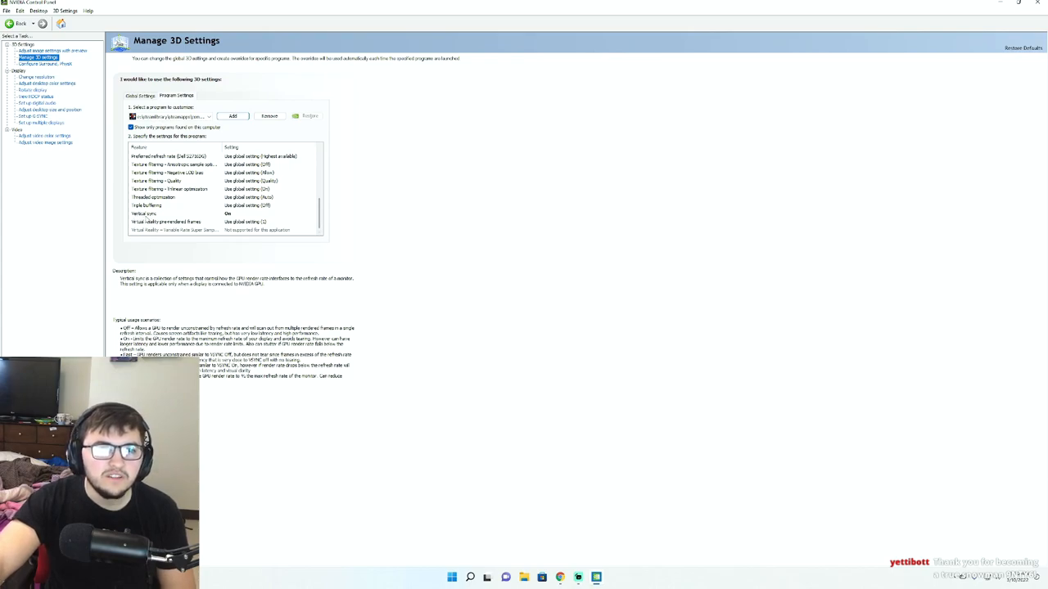
{"action": "left_click", "coordinate": [270, 214]}
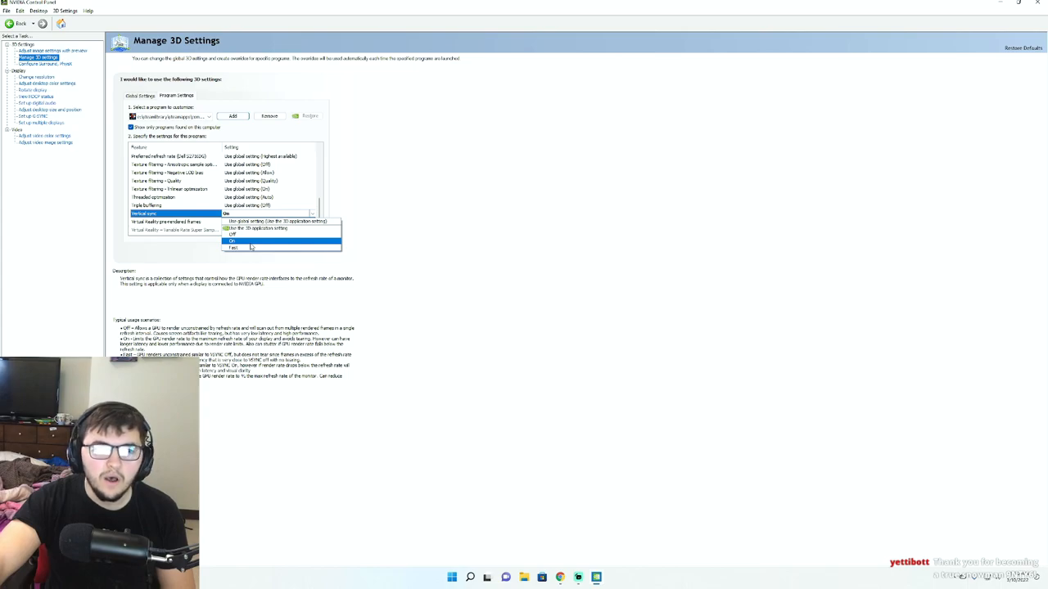
{"action": "left_click", "coordinate": [233, 241]}
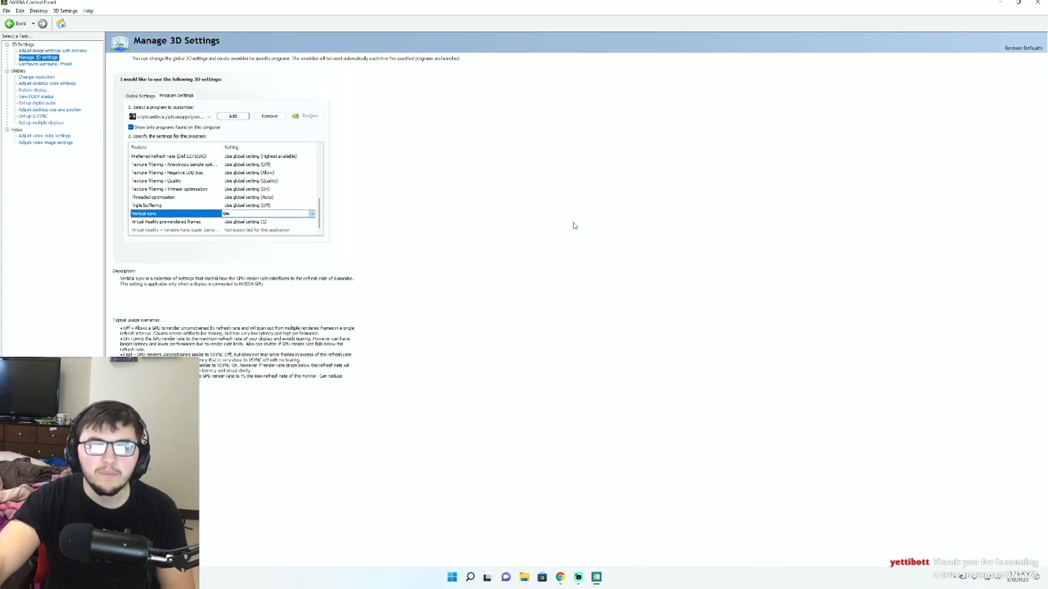